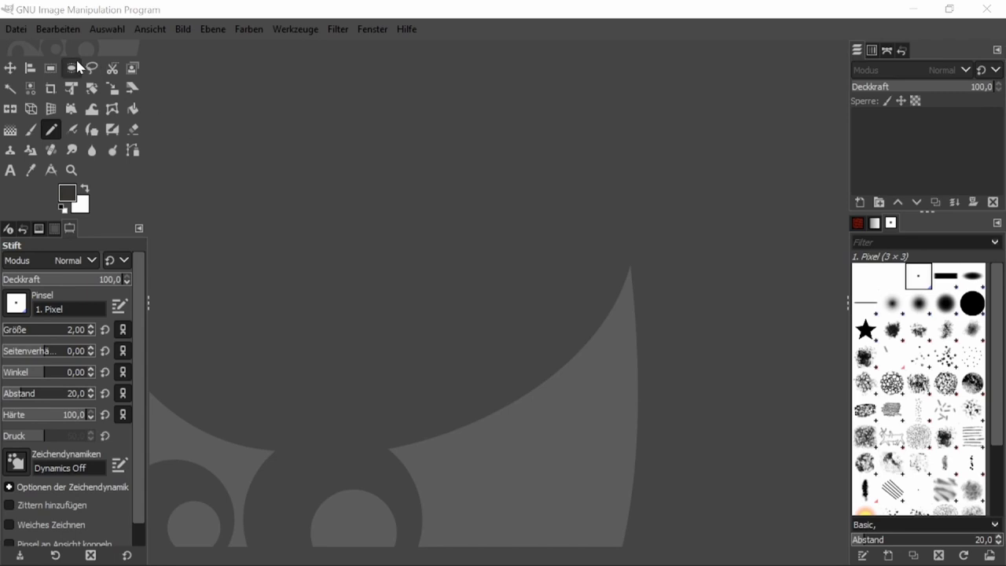
Open the scanned treasure chest sketch JPG via Datei > Öffnen
{"action": "left_click", "coordinate": [16, 28]}
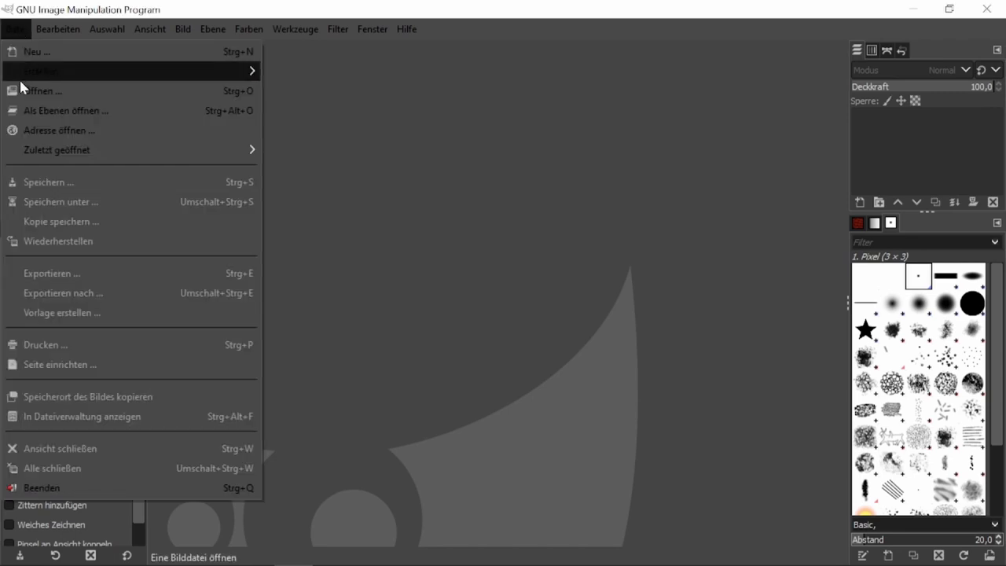
{"action": "left_click", "coordinate": [42, 89]}
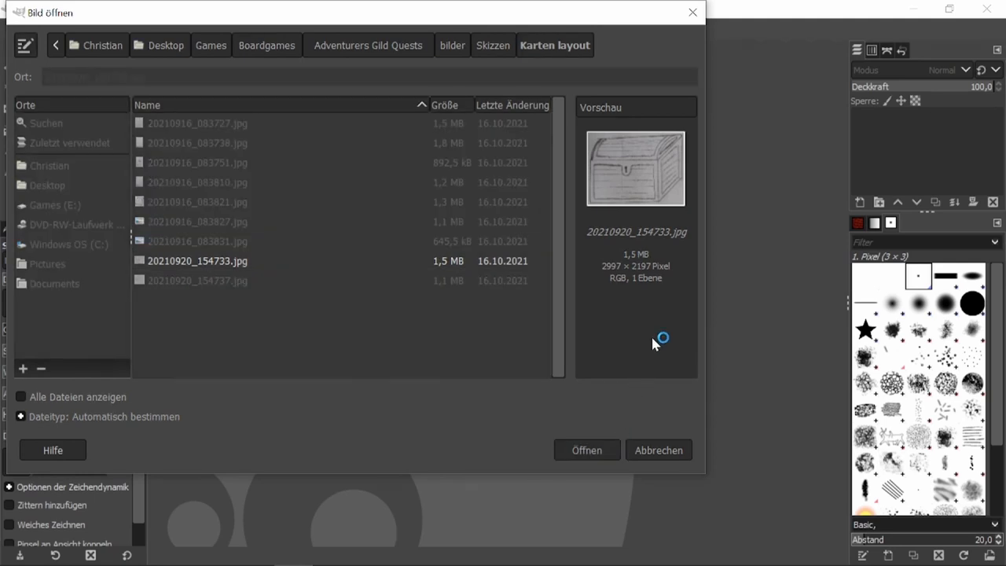
{"action": "left_click", "coordinate": [586, 450]}
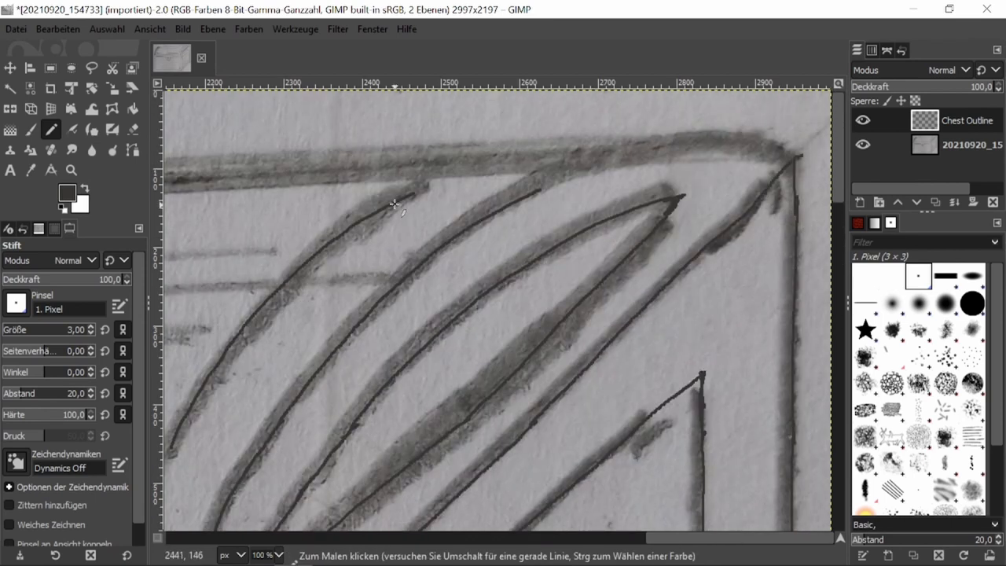
Trace the chest's outline with the Pencil on the Chest Outline layer
{"action": "left_click_drag", "start_coordinate": [401, 204], "coordinate": [799, 156]}
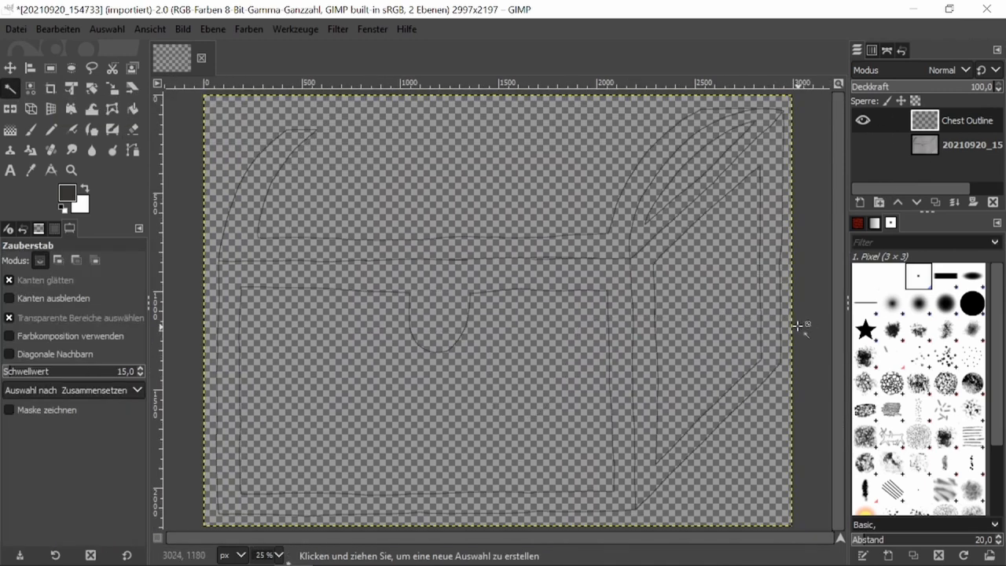
Fuzzy-select the outlined chest areas, add a Chest layer and set the colour to grey 565452
{"action": "left_click", "coordinate": [250, 193]}
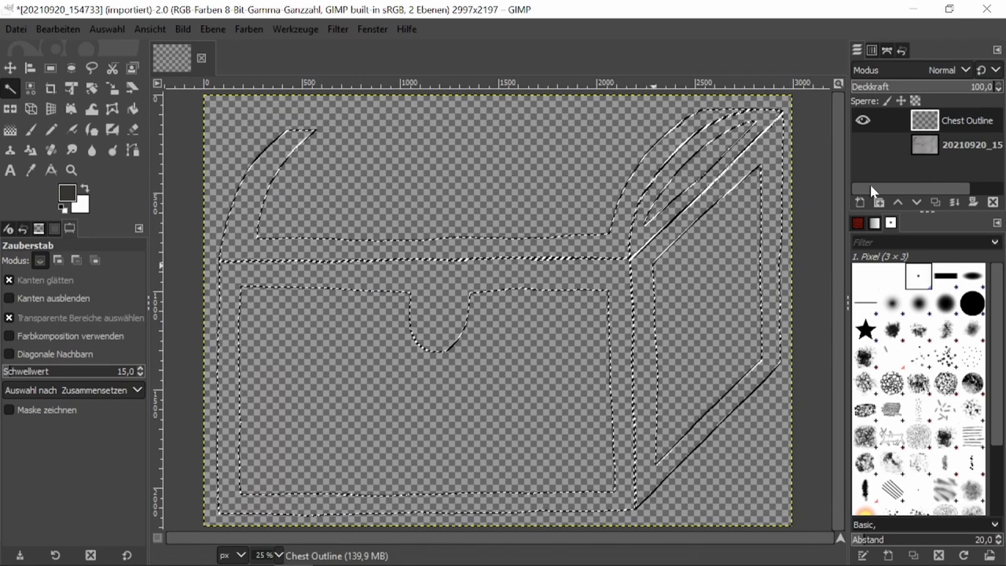
{"action": "left_click", "coordinate": [859, 201]}
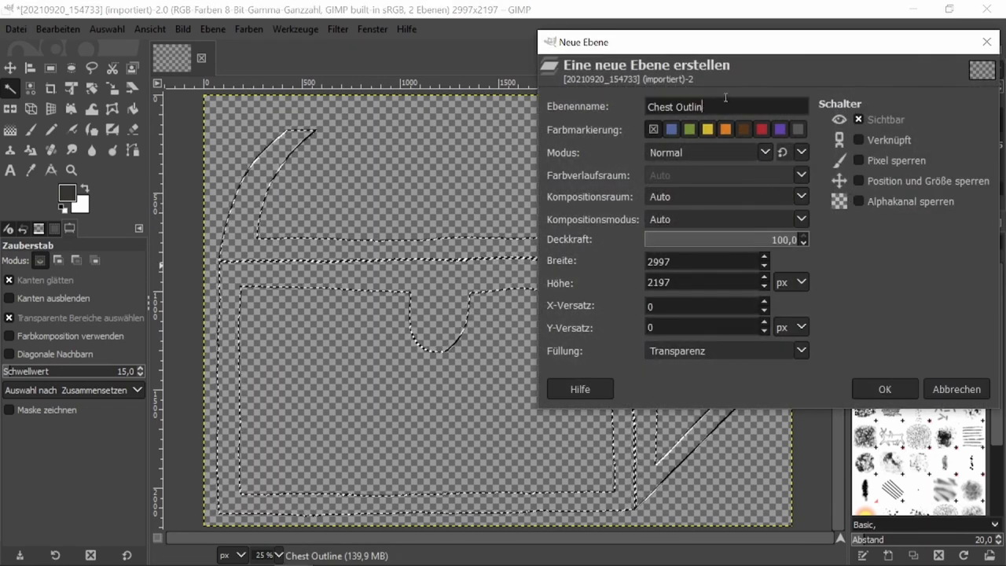
{"action": "left_click", "coordinate": [883, 390]}
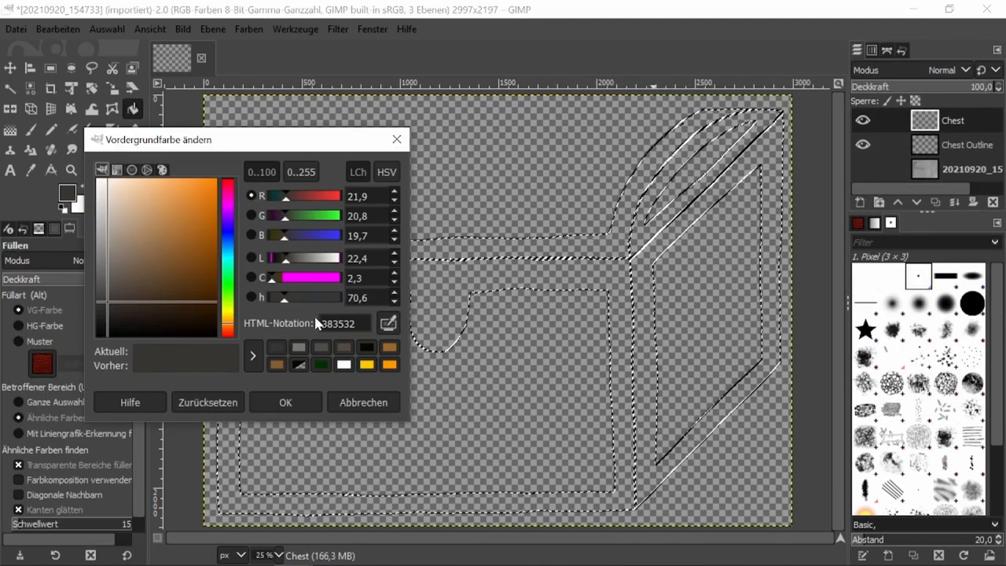
{"action": "left_click", "coordinate": [109, 283]}
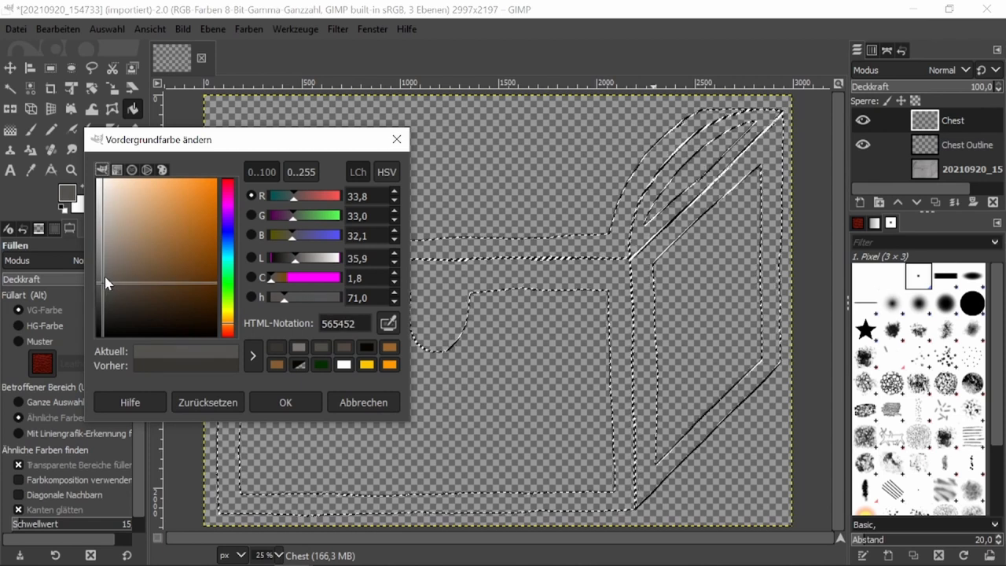
{"action": "left_click", "coordinate": [286, 402]}
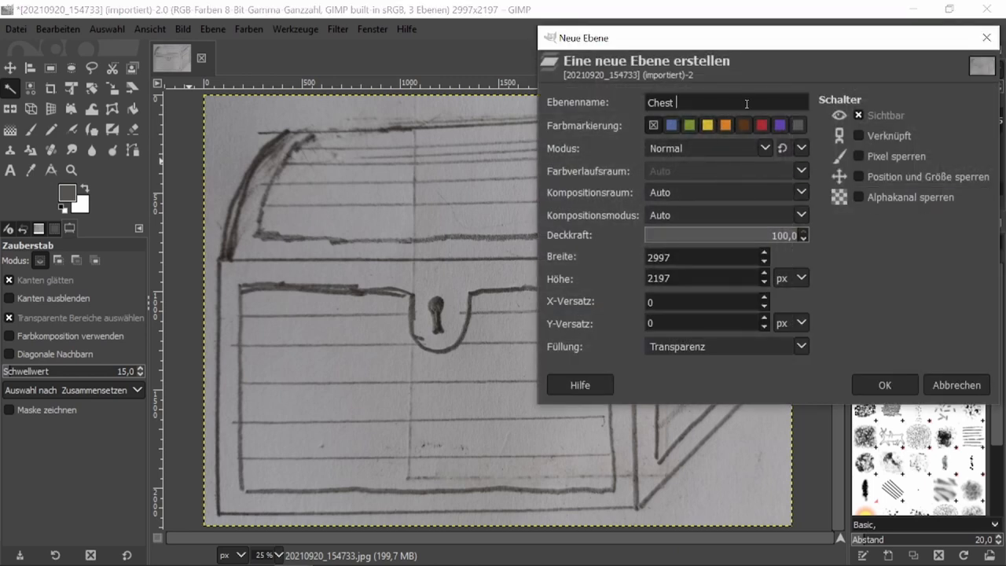
Create the Chest Lock layer and paint the keyhole solid black
{"action": "left_click", "coordinate": [883, 383]}
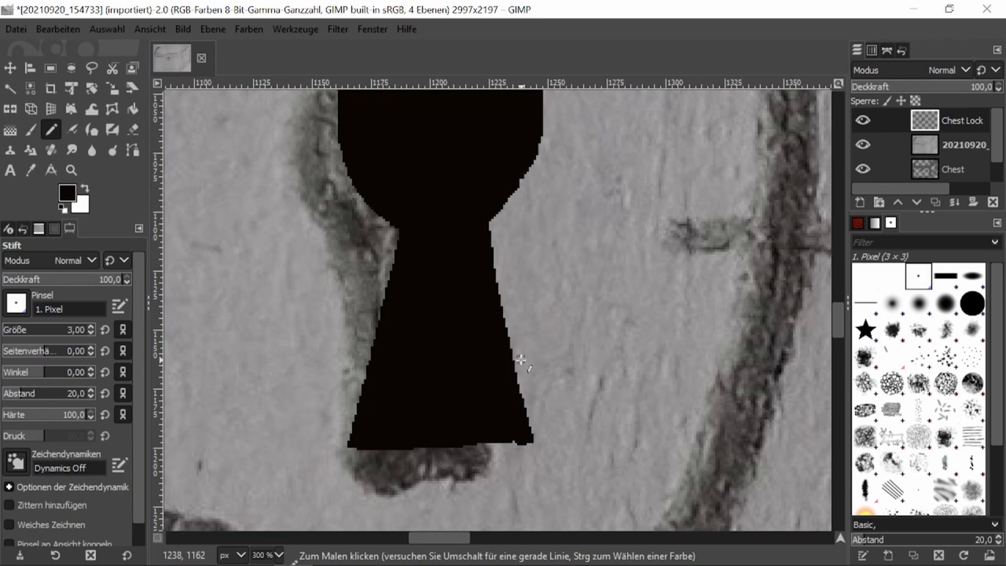
{"action": "left_click", "coordinate": [212, 29]}
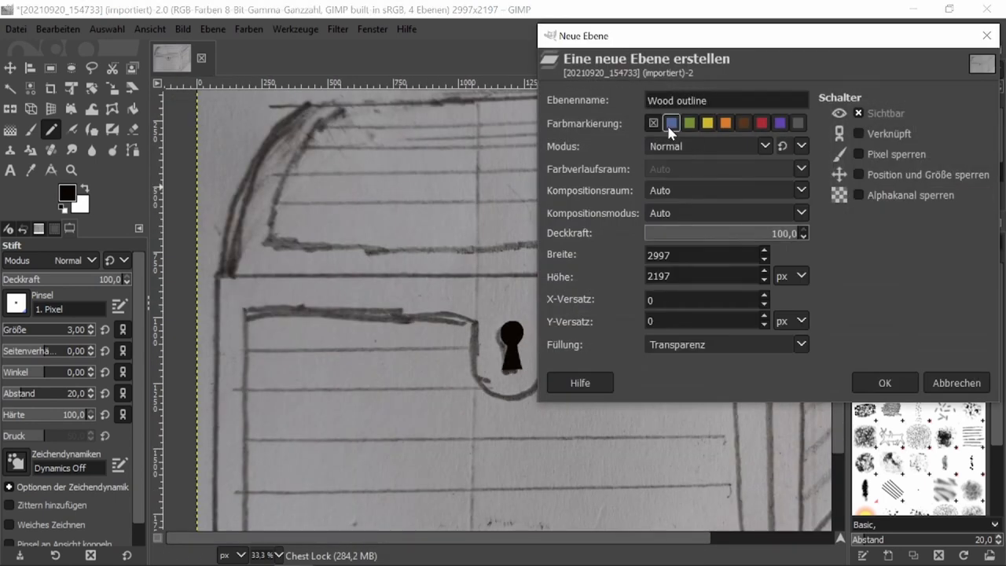
Create the Wood outline layer, choose dark brown and begin the plank lines
{"action": "left_click", "coordinate": [884, 383]}
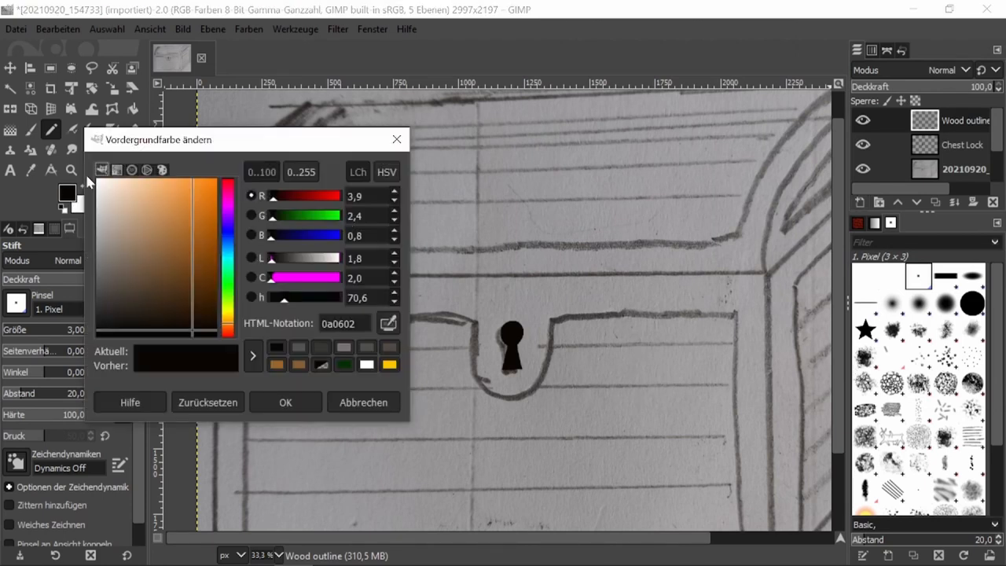
{"action": "left_click", "coordinate": [286, 402]}
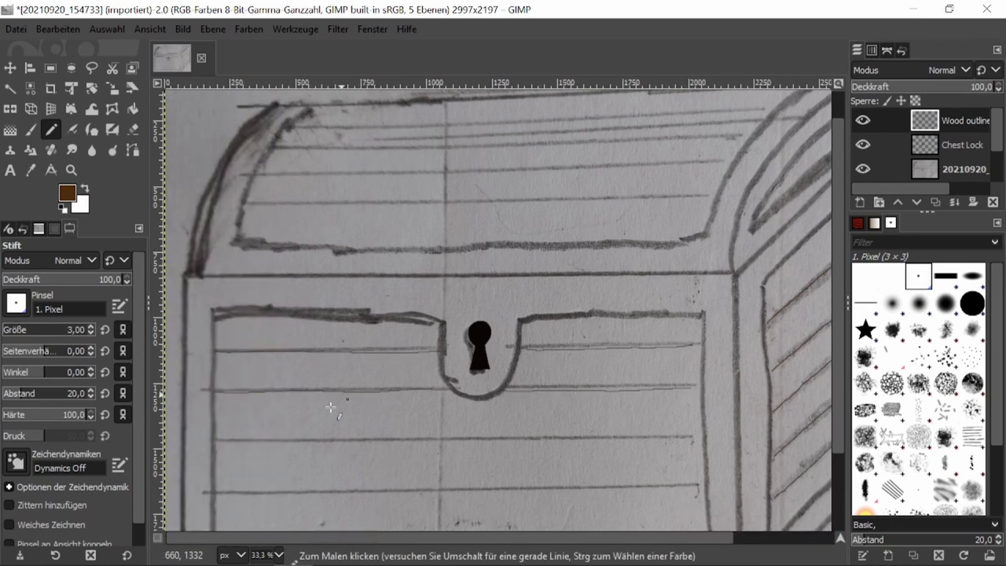
{"action": "scroll", "scroll_direction": "down", "scroll_amount": 3}
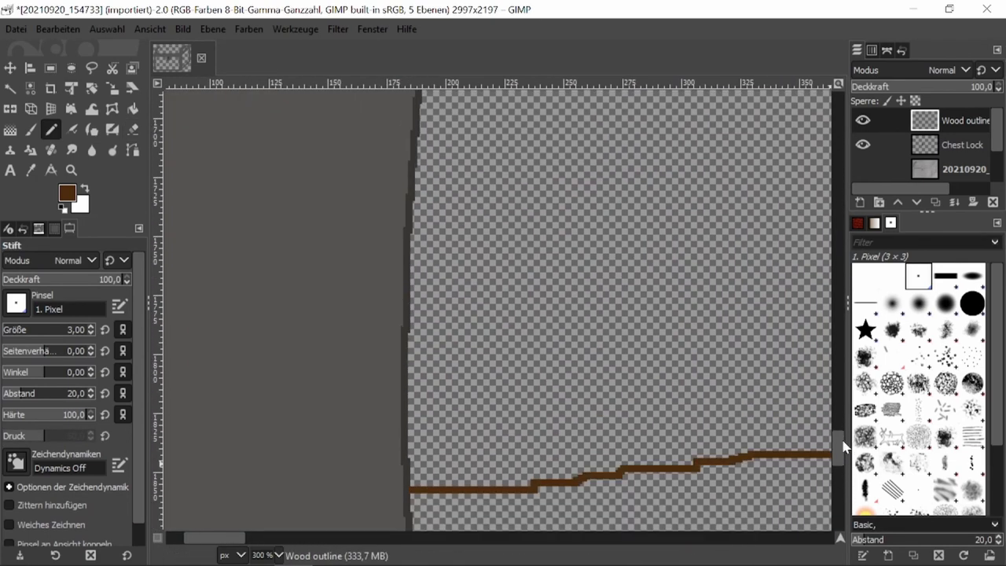
Continue the brown plank lines across the rest of the chest
{"action": "scroll", "scroll_direction": "right", "scroll_amount": 3}
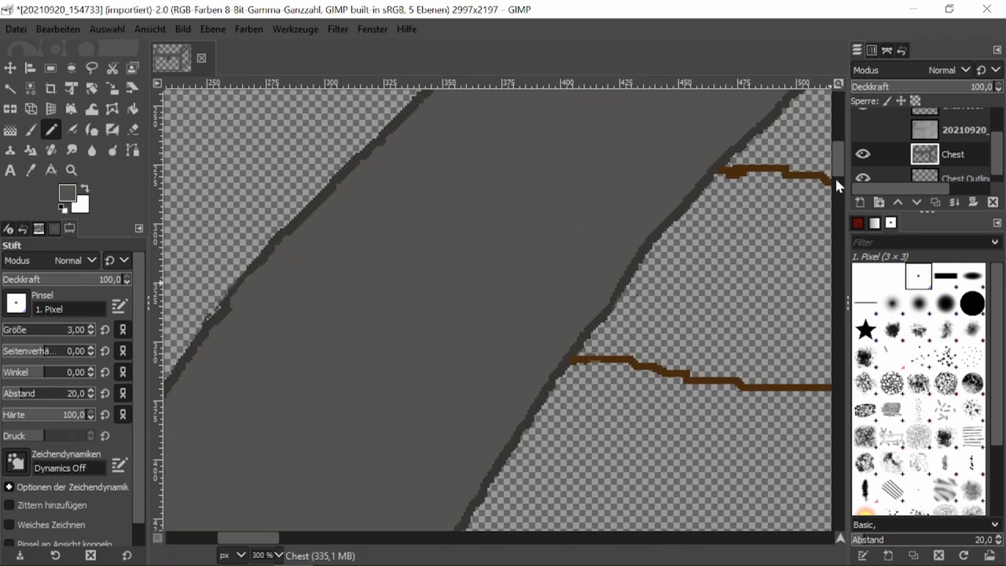
{"action": "scroll", "scroll_direction": "right", "scroll_amount": 3}
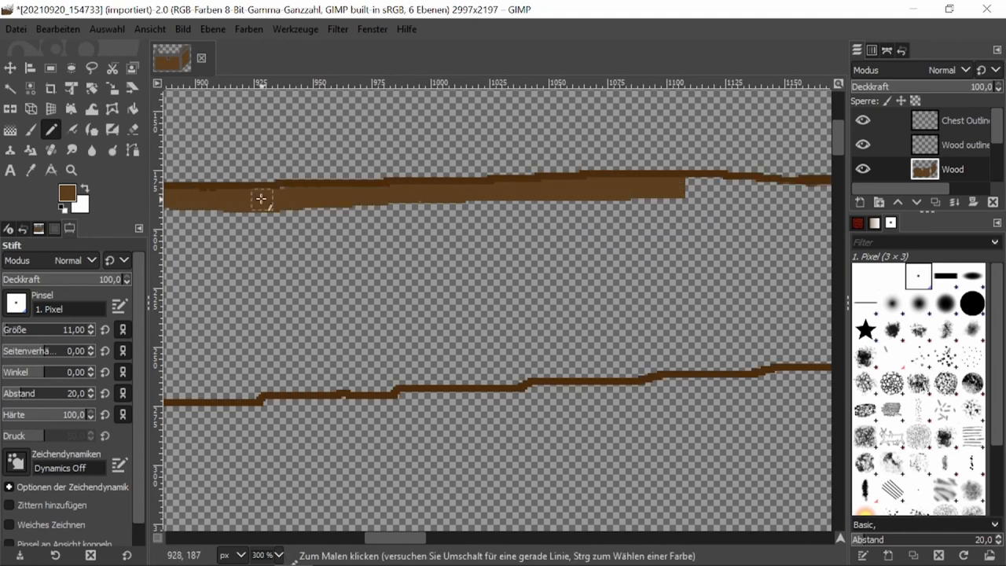
Paint the brown wood fill along the boards with the size-11 Pencil on the Wood layer
{"action": "scroll", "scroll_direction": "right", "scroll_amount": 3}
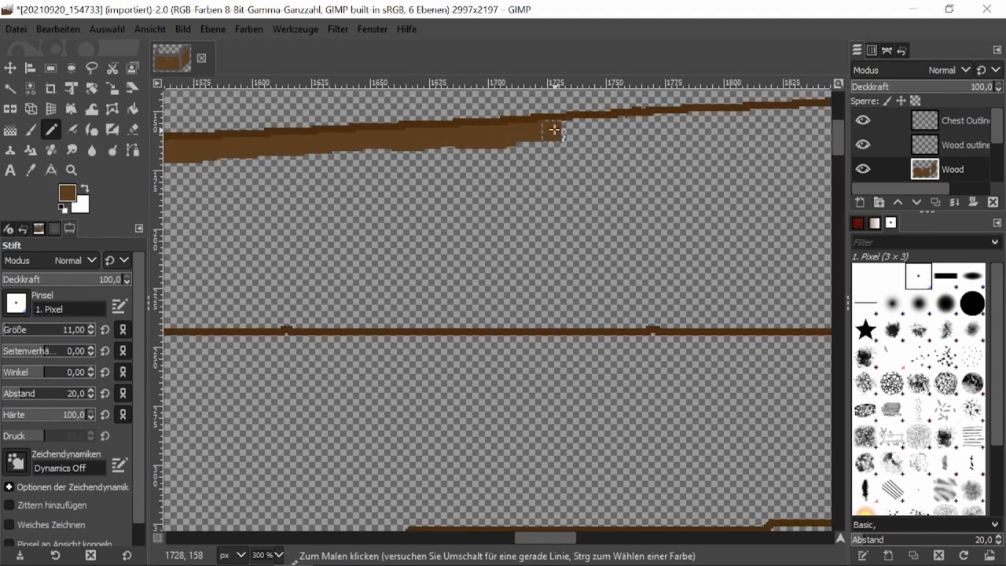
{"action": "scroll", "scroll_direction": "right", "scroll_amount": 3}
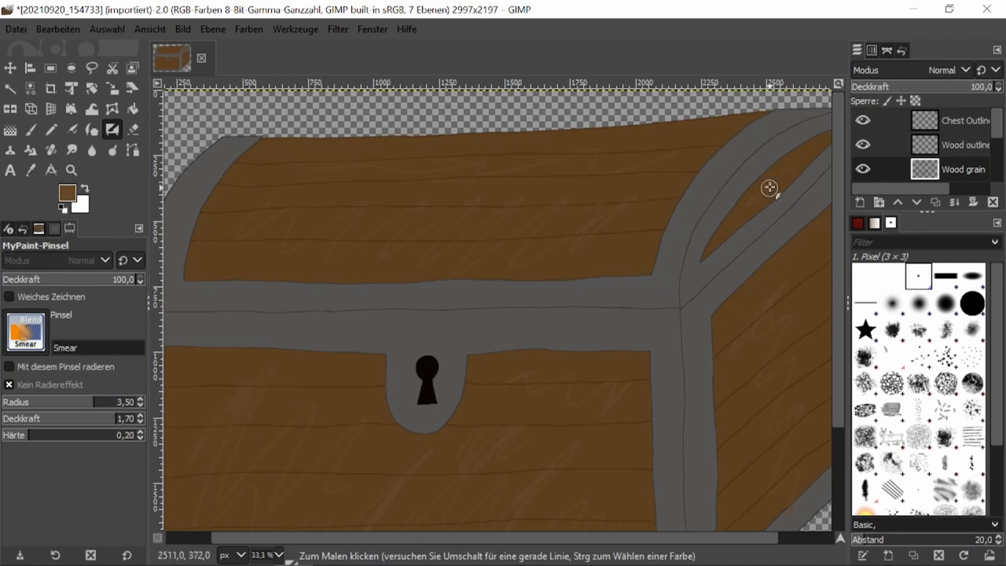
{"action": "mouse_move", "coordinate": [535, 161]}
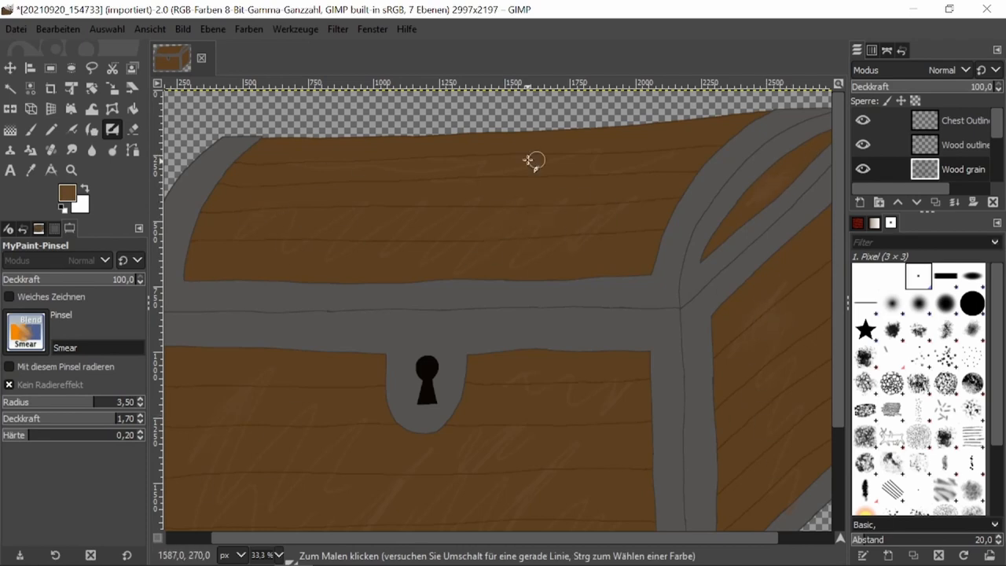
{"action": "mouse_move", "coordinate": [439, 456]}
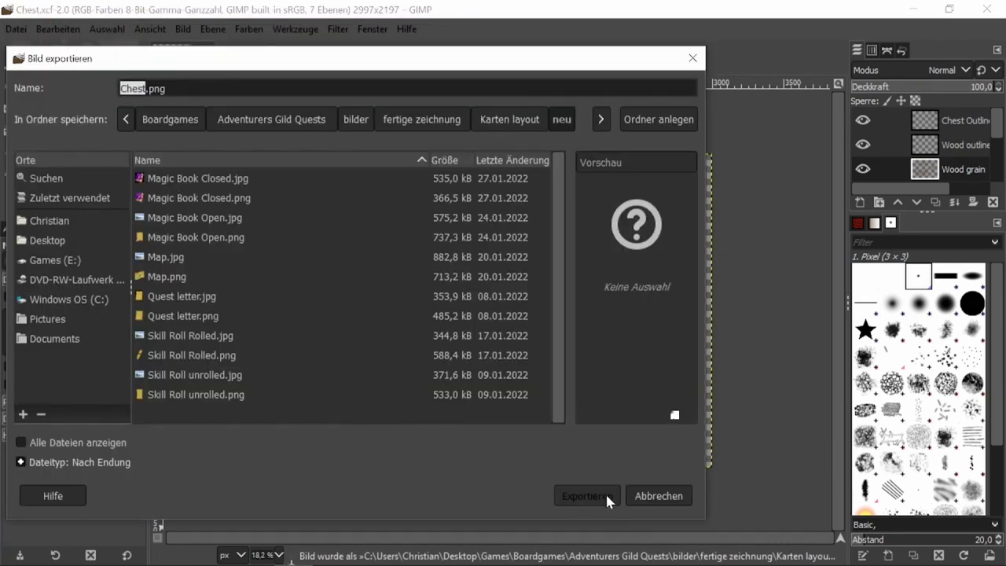
Export the finished chest drawing as Chest.png
{"action": "left_click", "coordinate": [586, 495]}
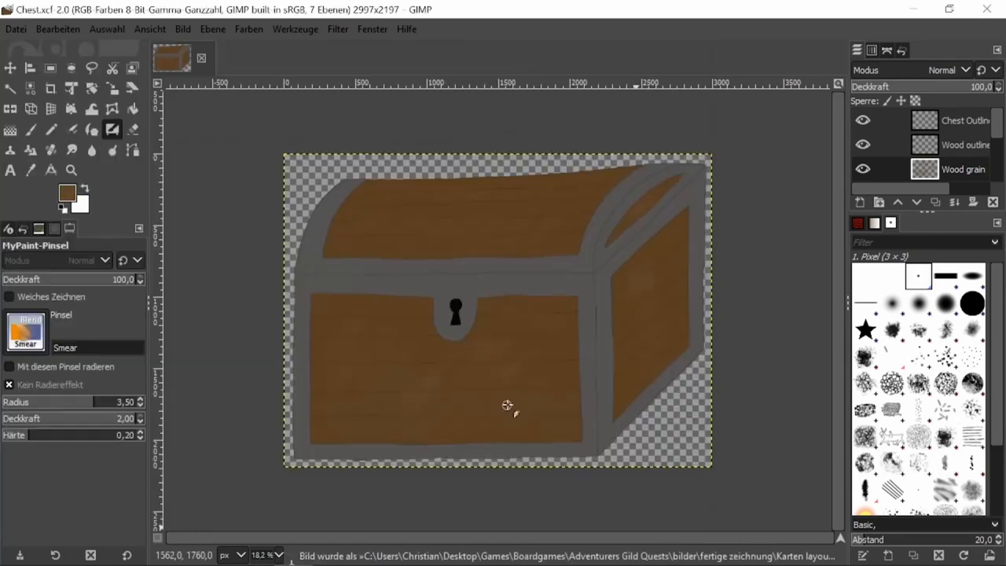